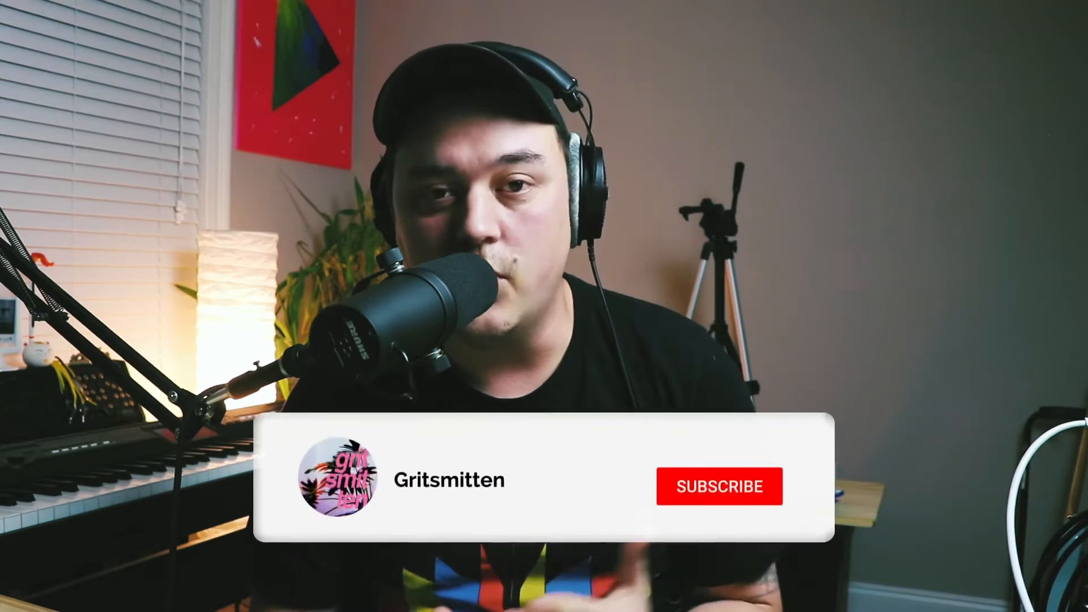
click(719, 486)
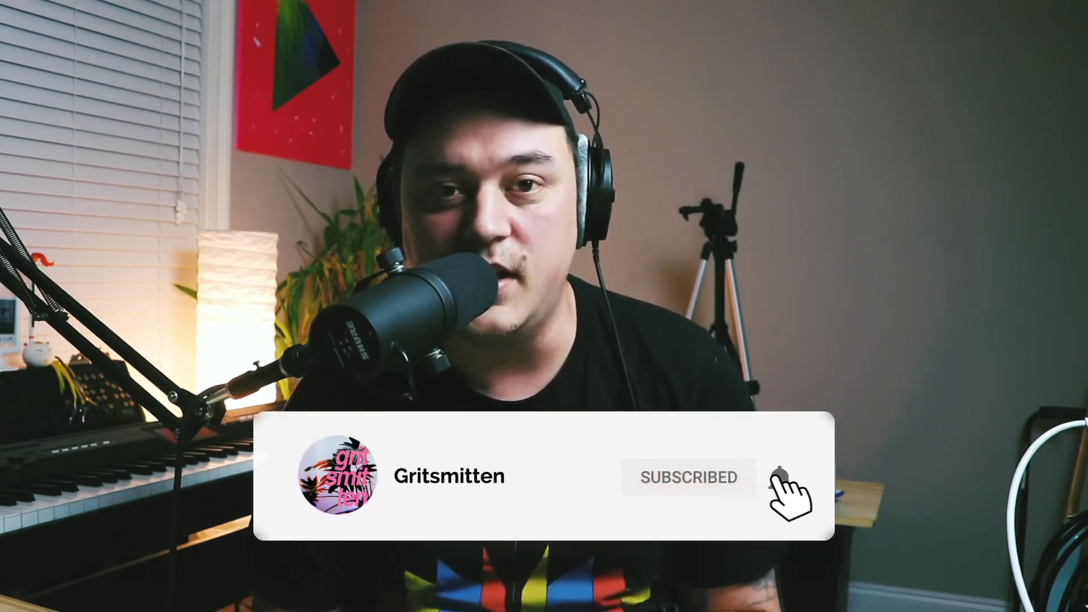